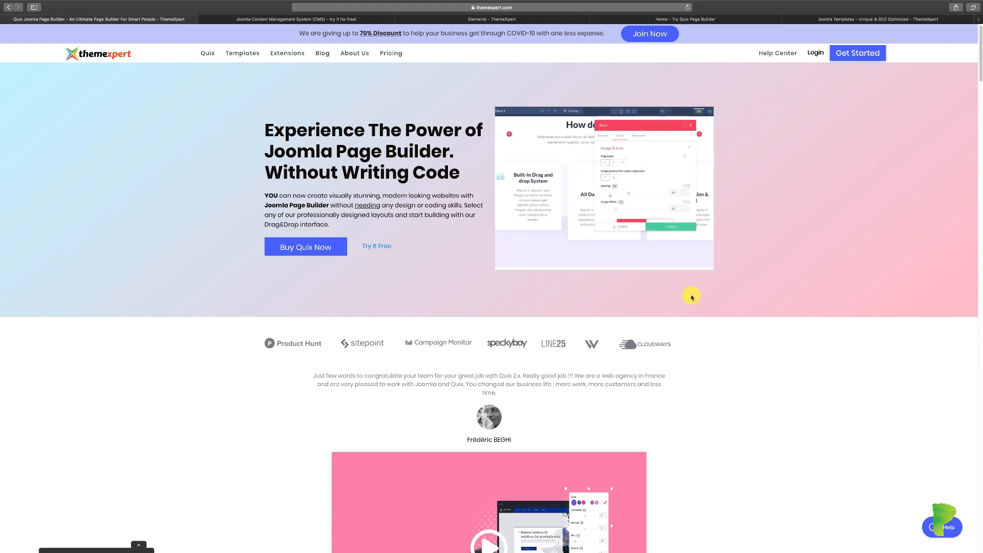
scroll(down, 3)
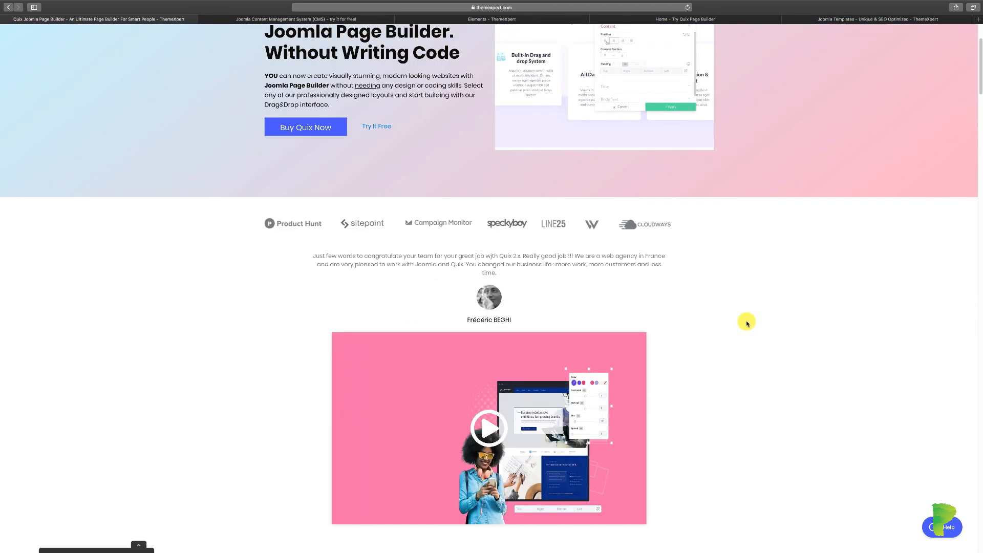
scroll(down, 3)
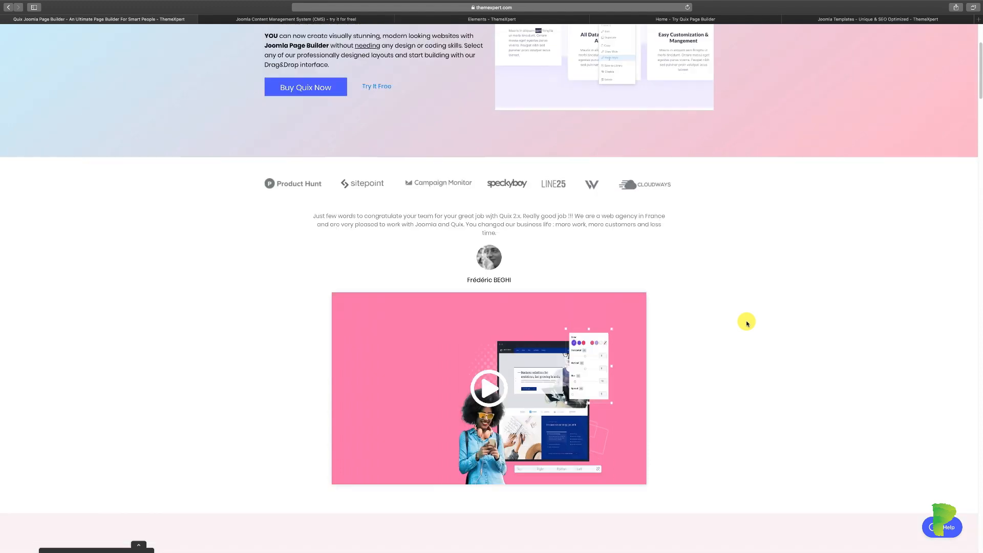
scroll(down, 3)
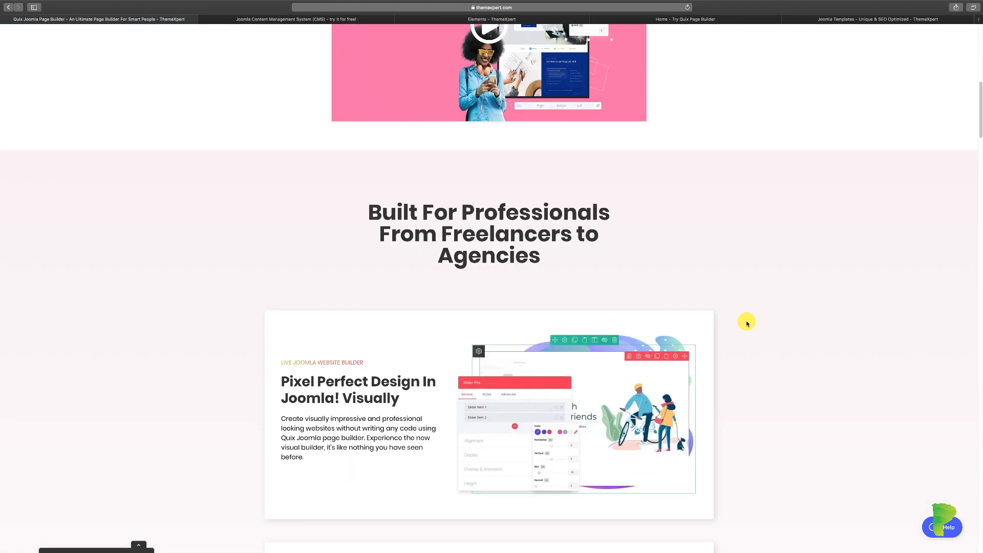
mouse_move(509, 229)
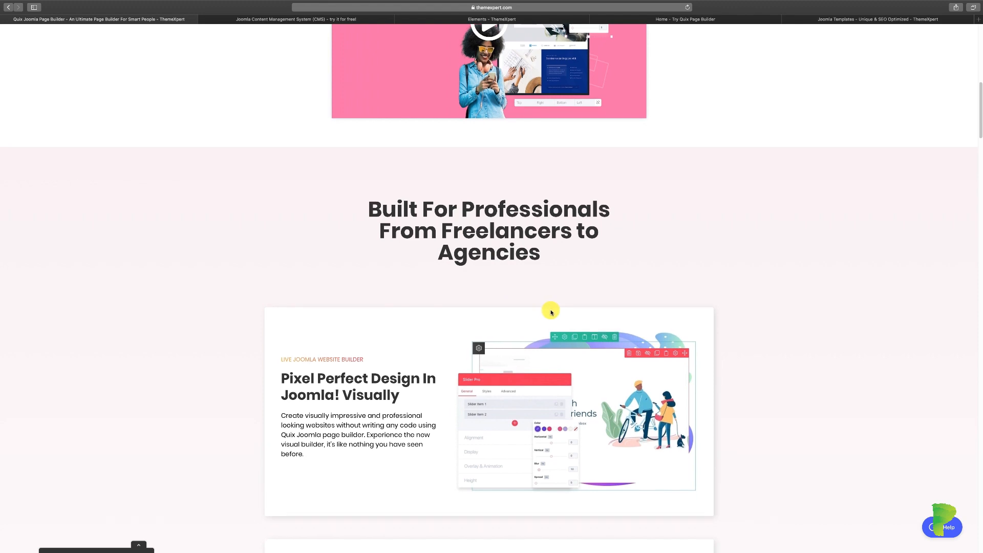
scroll(down, 3)
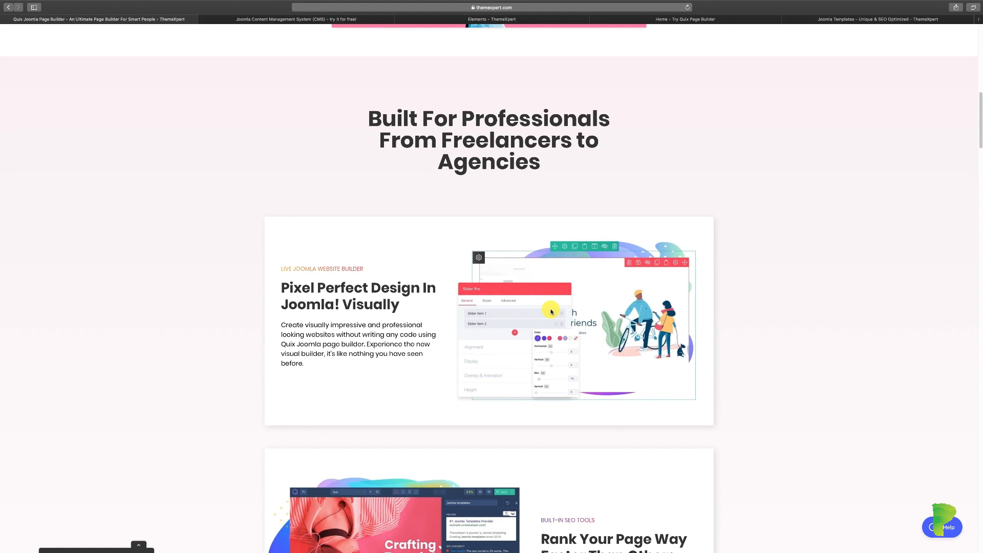
scroll(down, 3)
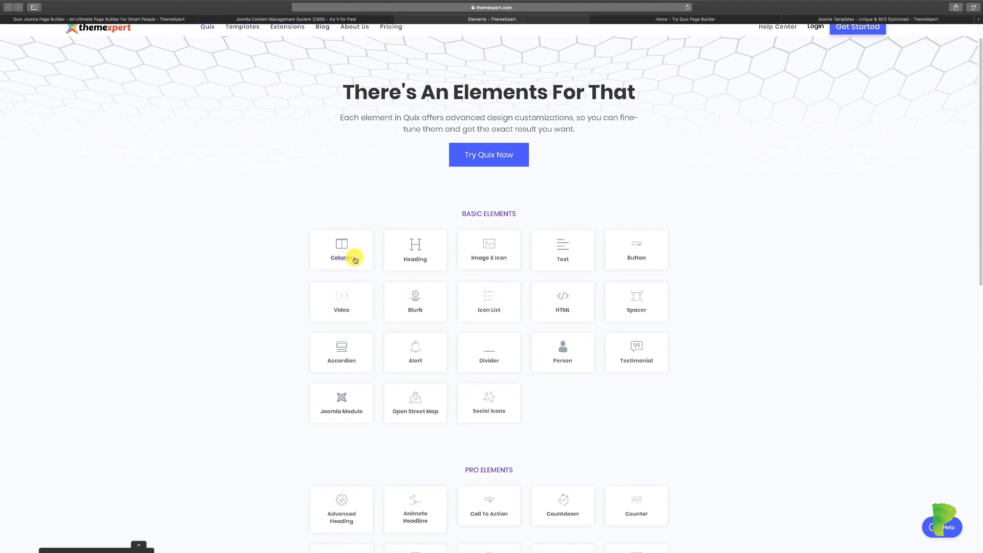
mouse_move(484, 259)
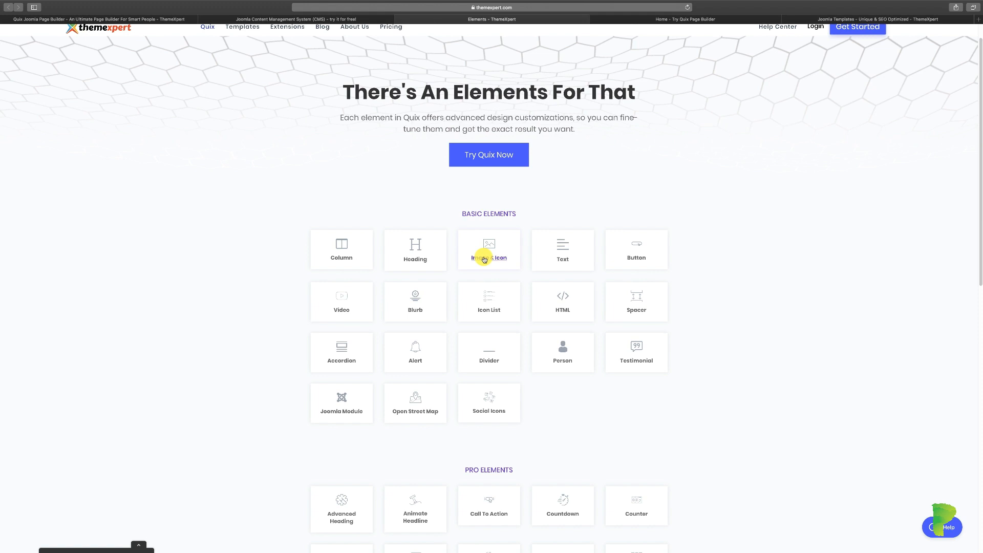
mouse_move(602, 313)
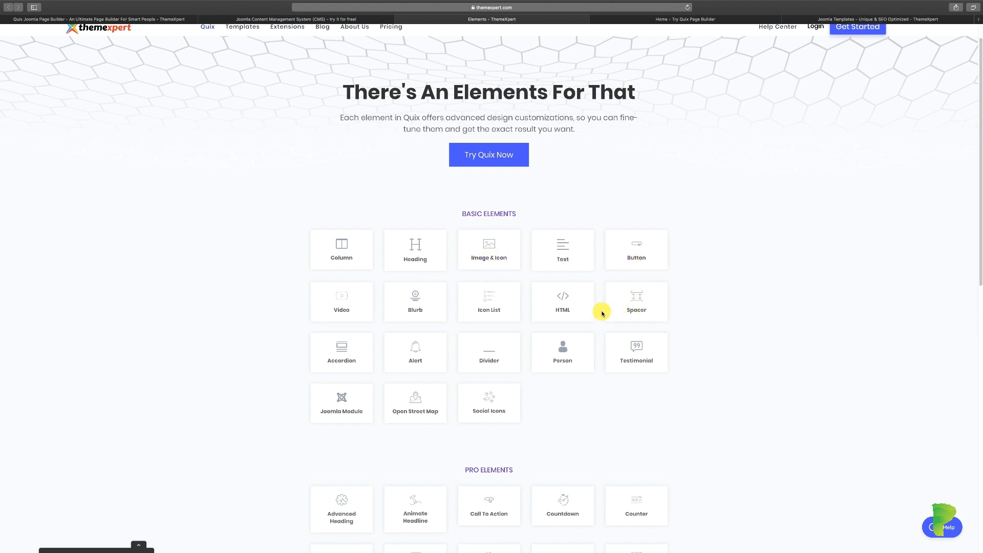
scroll(down, 3)
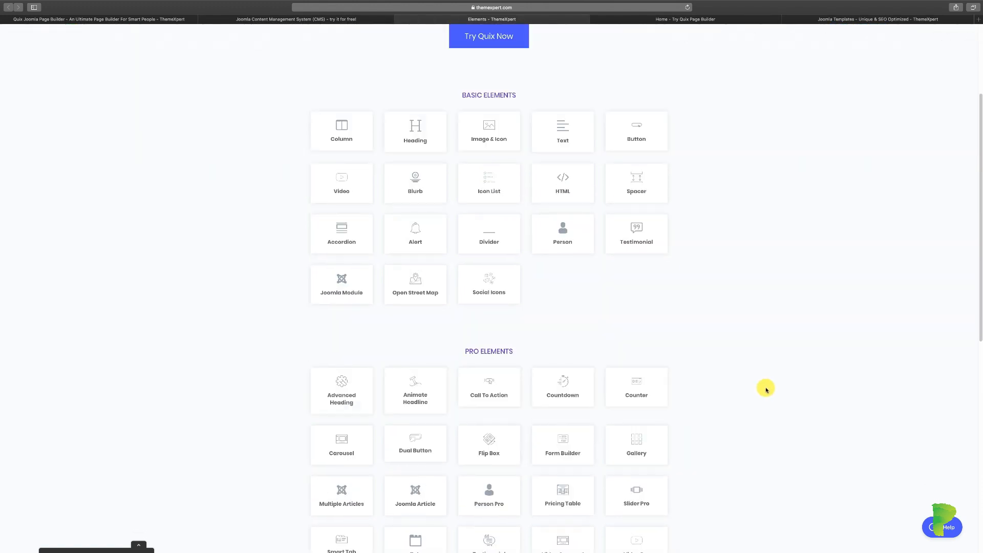
scroll(down, 3)
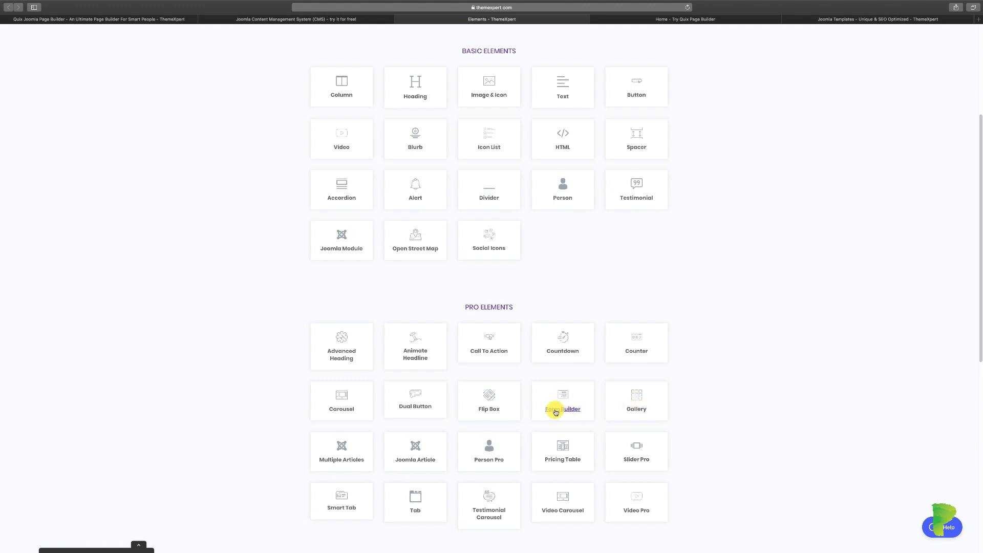
mouse_move(744, 426)
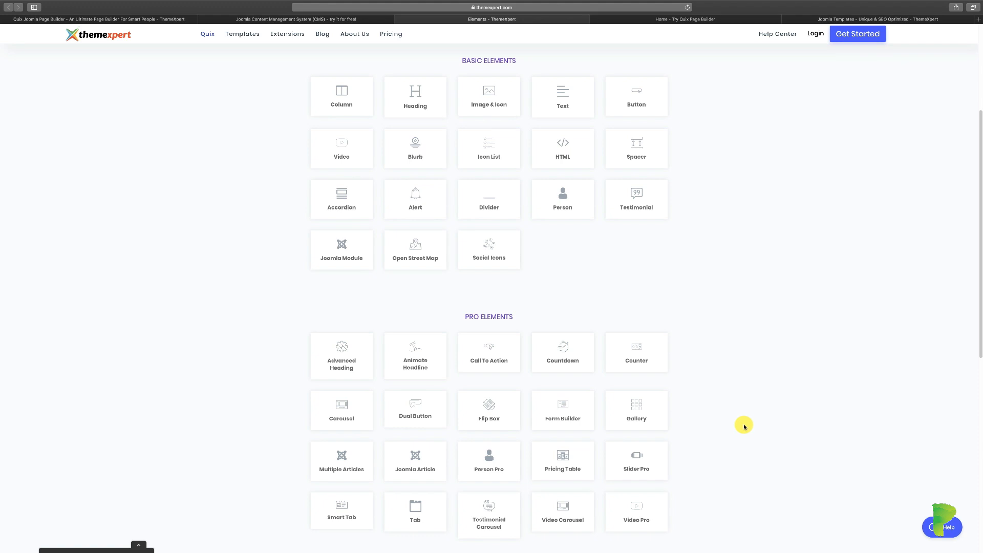
mouse_move(727, 420)
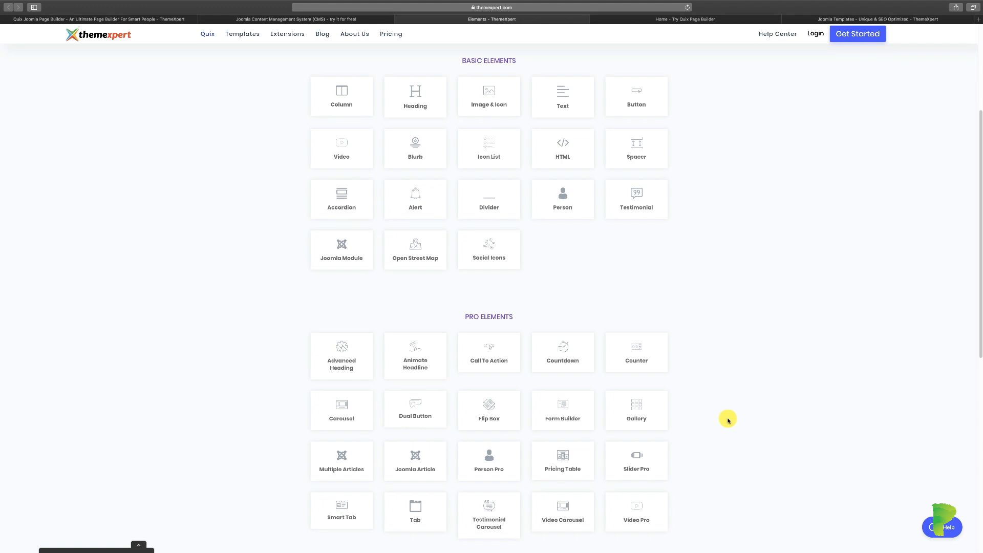
scroll(down, 3)
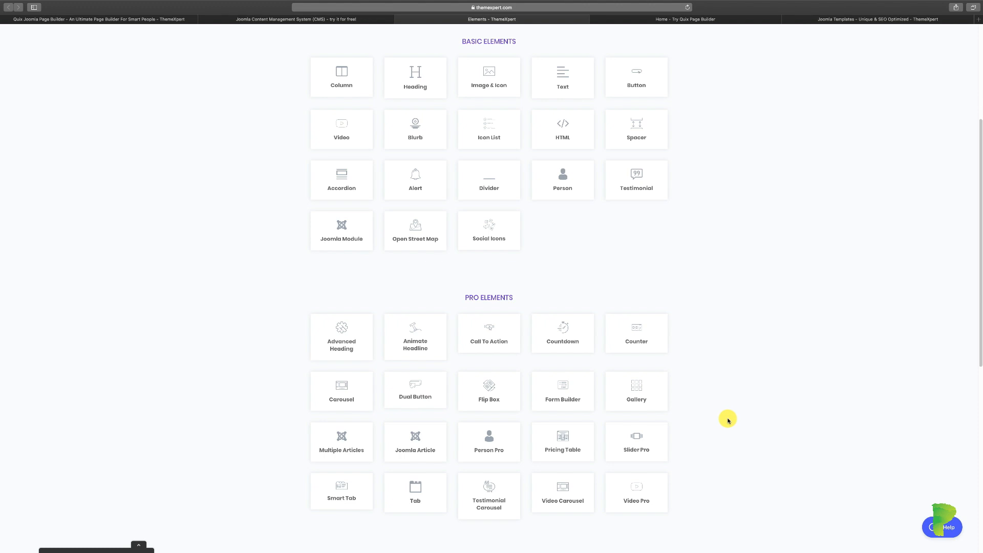
mouse_move(714, 467)
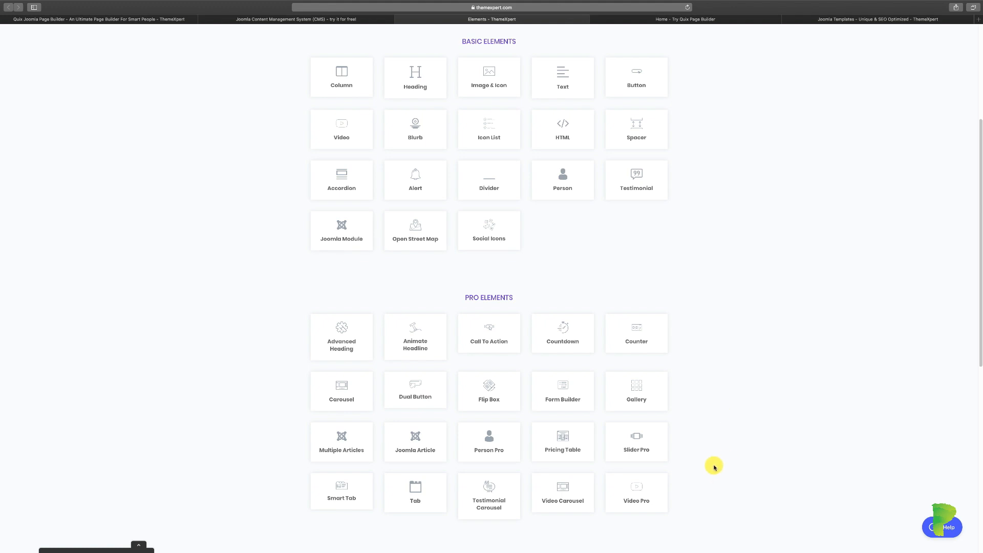
mouse_move(726, 451)
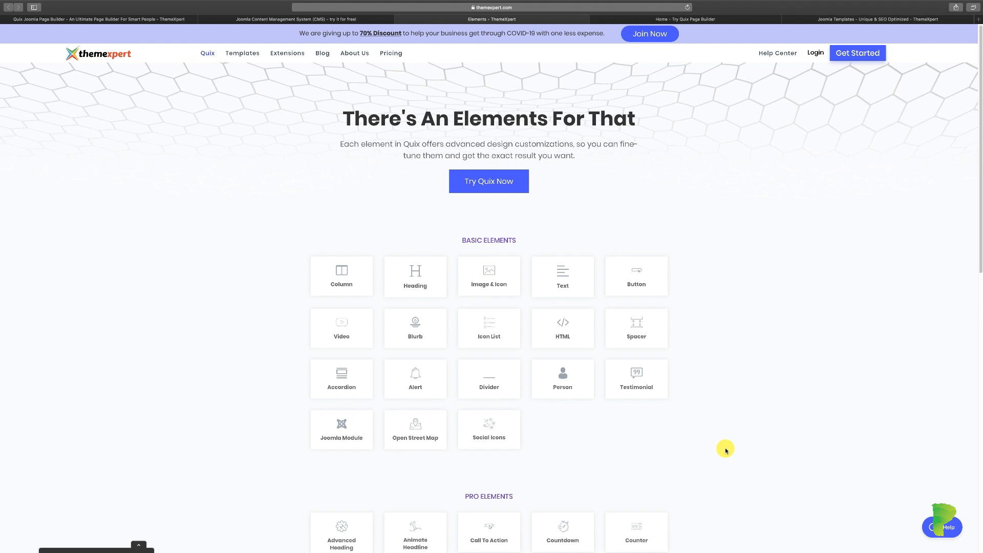
mouse_move(722, 441)
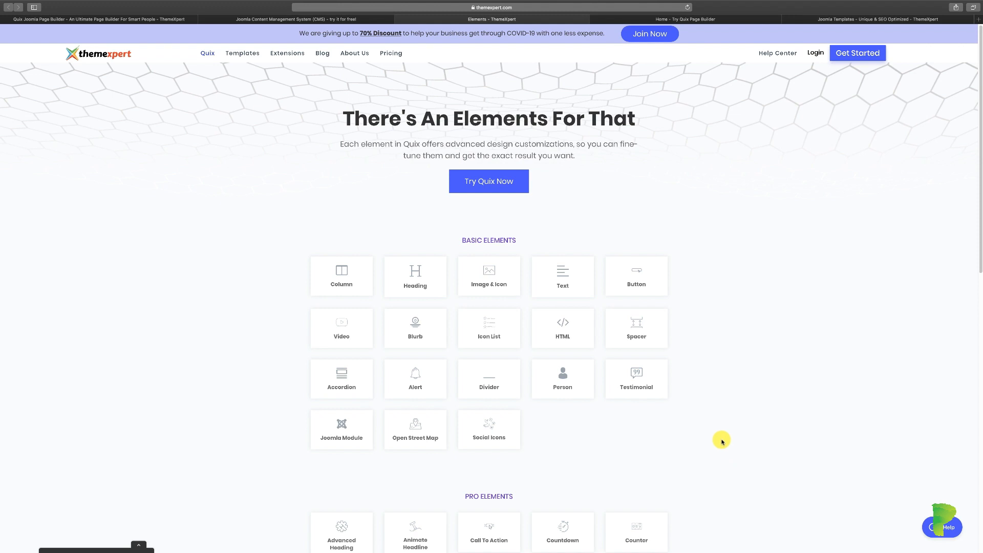
scroll(down, 3)
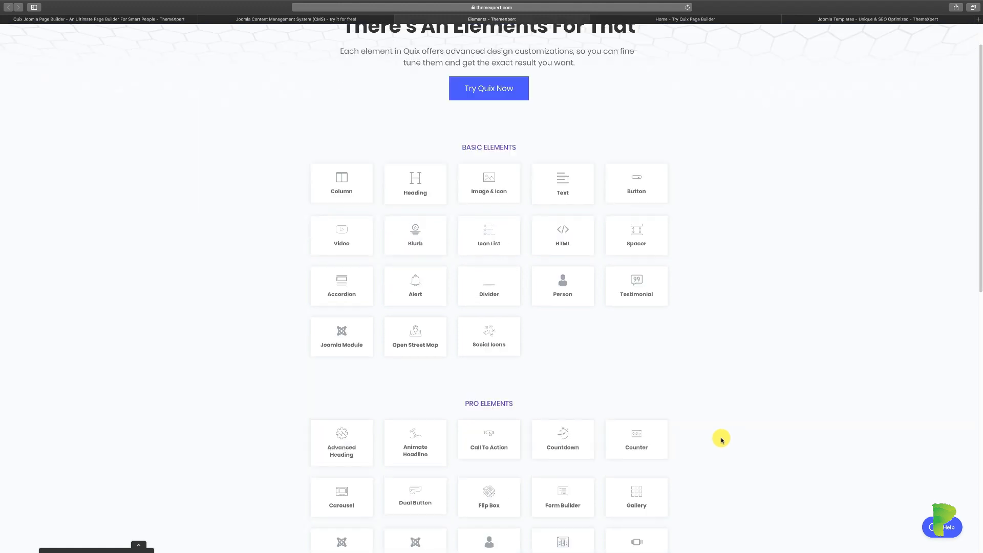
scroll(down, 3)
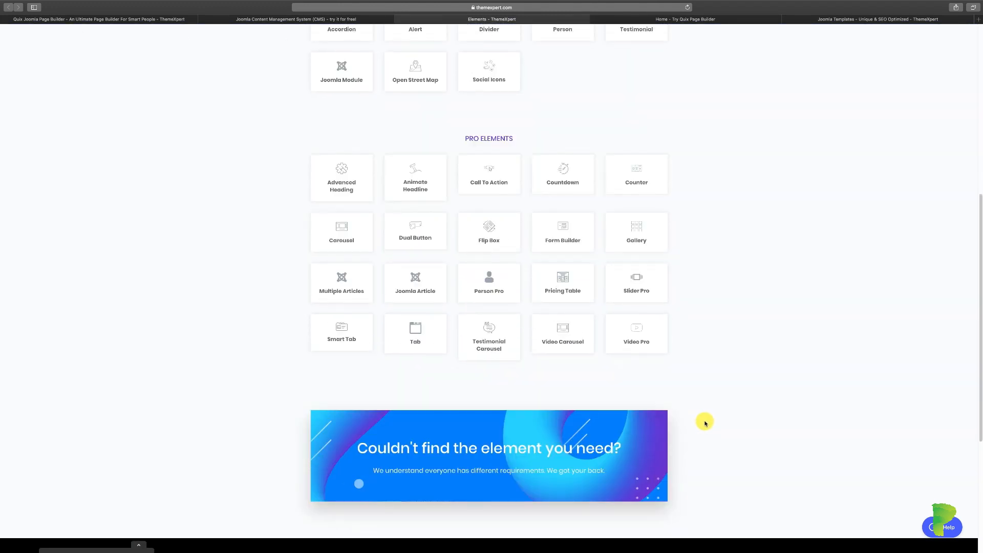